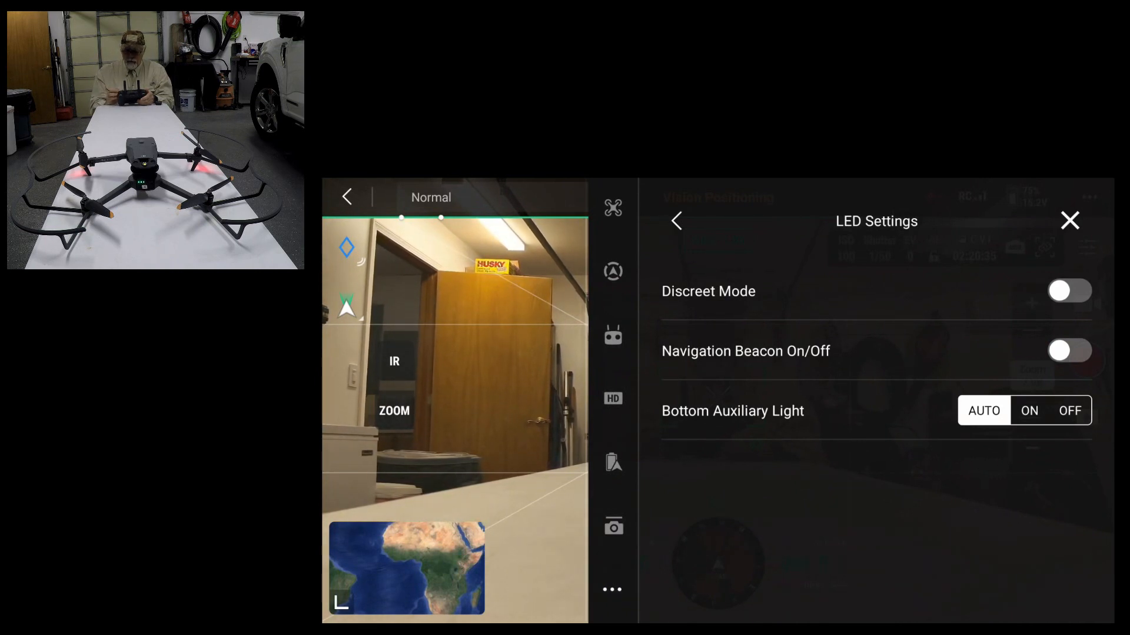
# Switch the navigation beacon on and close the LED settings panel
pyautogui.click(1069, 350)
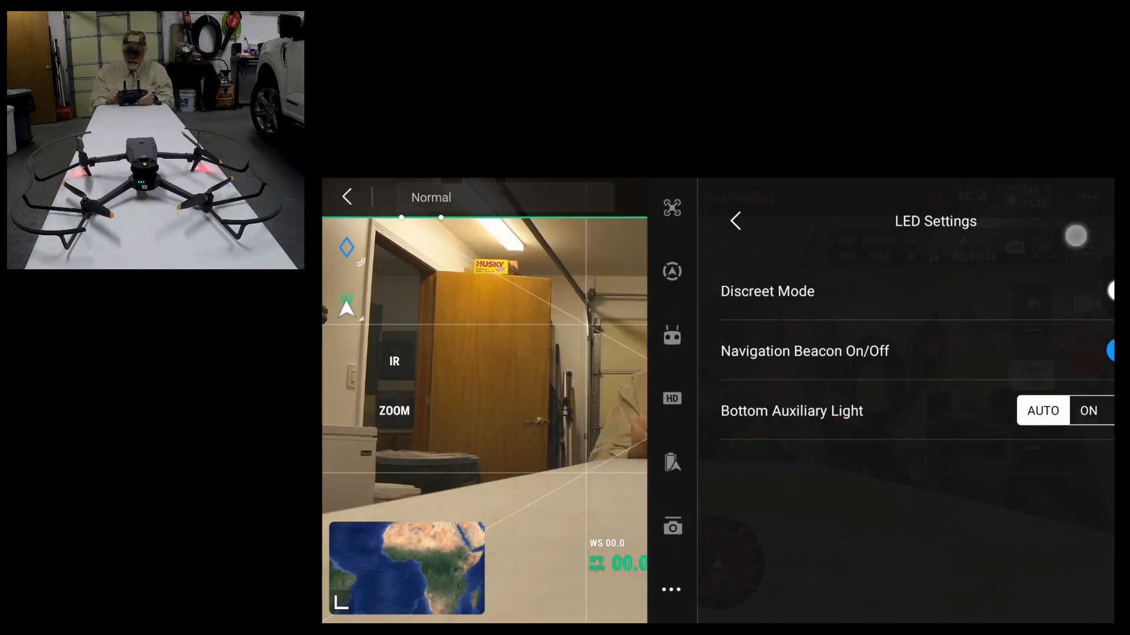
pyautogui.click(735, 221)
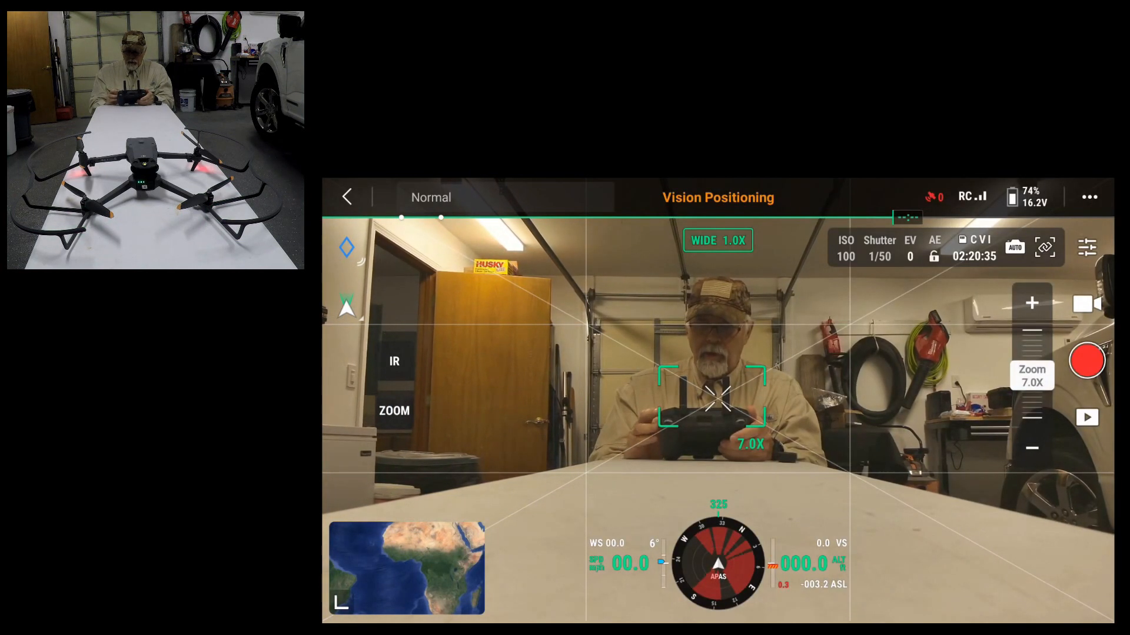
# Record and stop a short video clip, then bring up the camera's video settings
pyautogui.click(1087, 361)
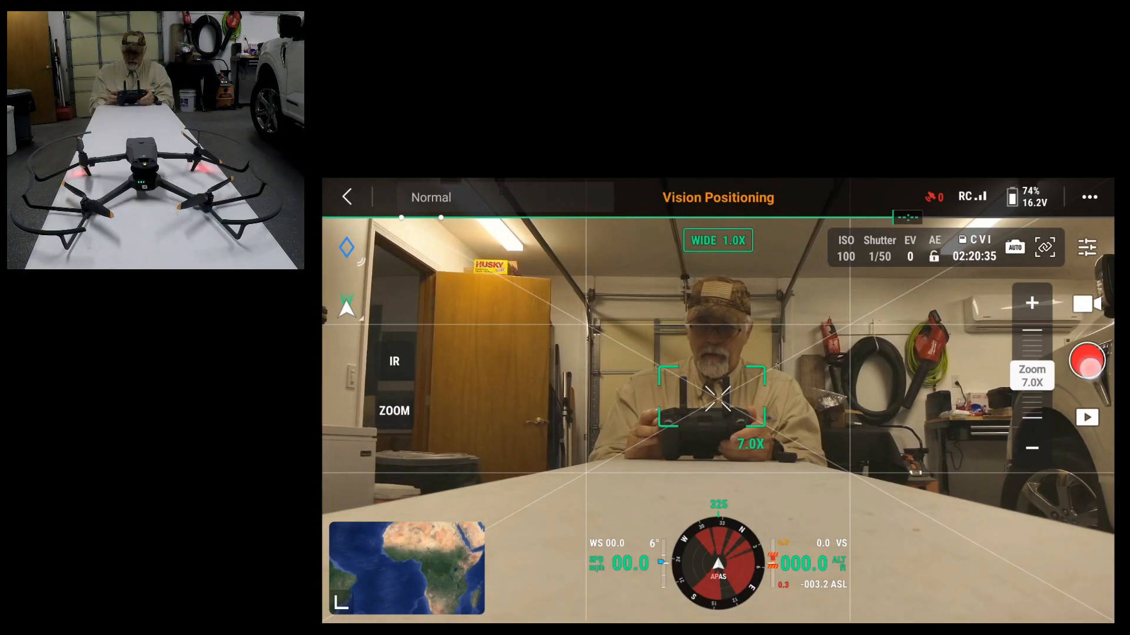
pyautogui.click(1087, 361)
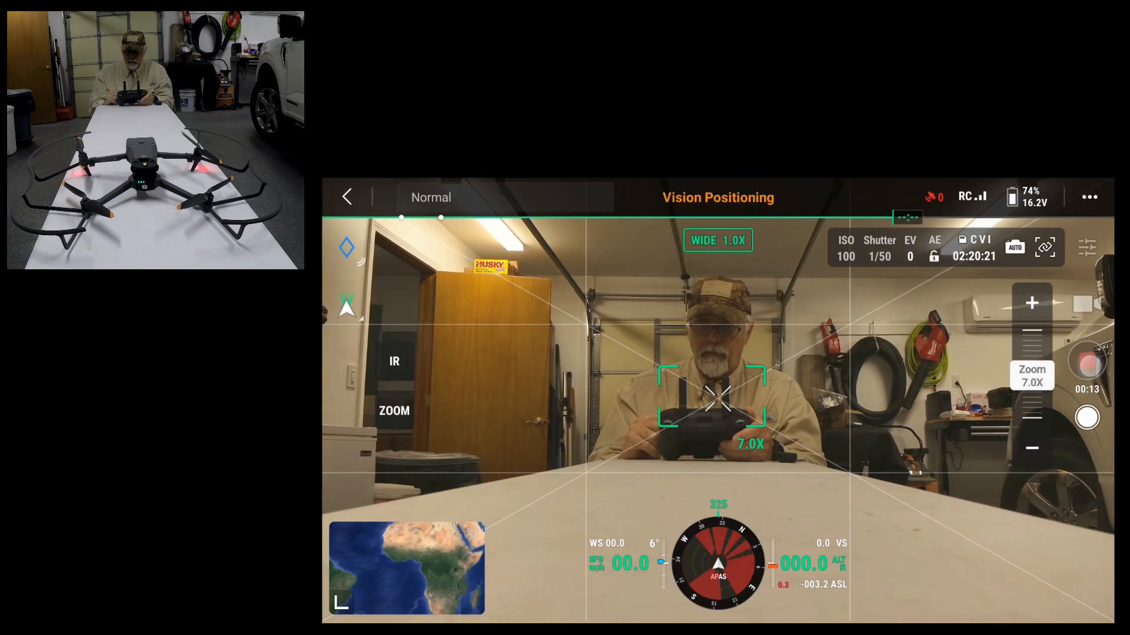
pyautogui.click(1087, 360)
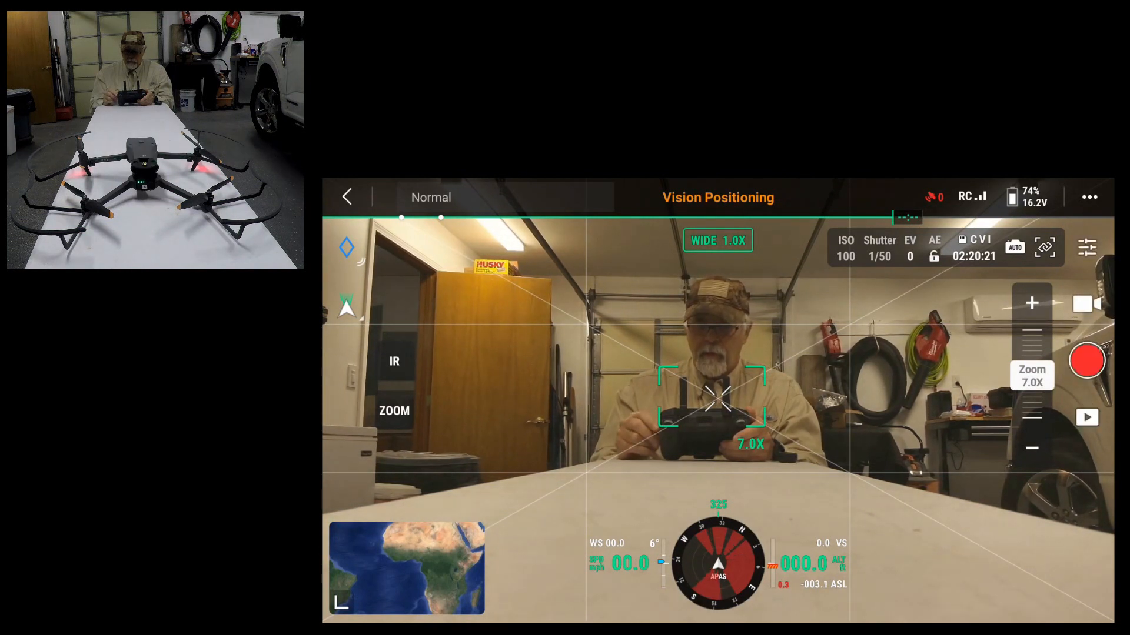
pyautogui.click(1089, 196)
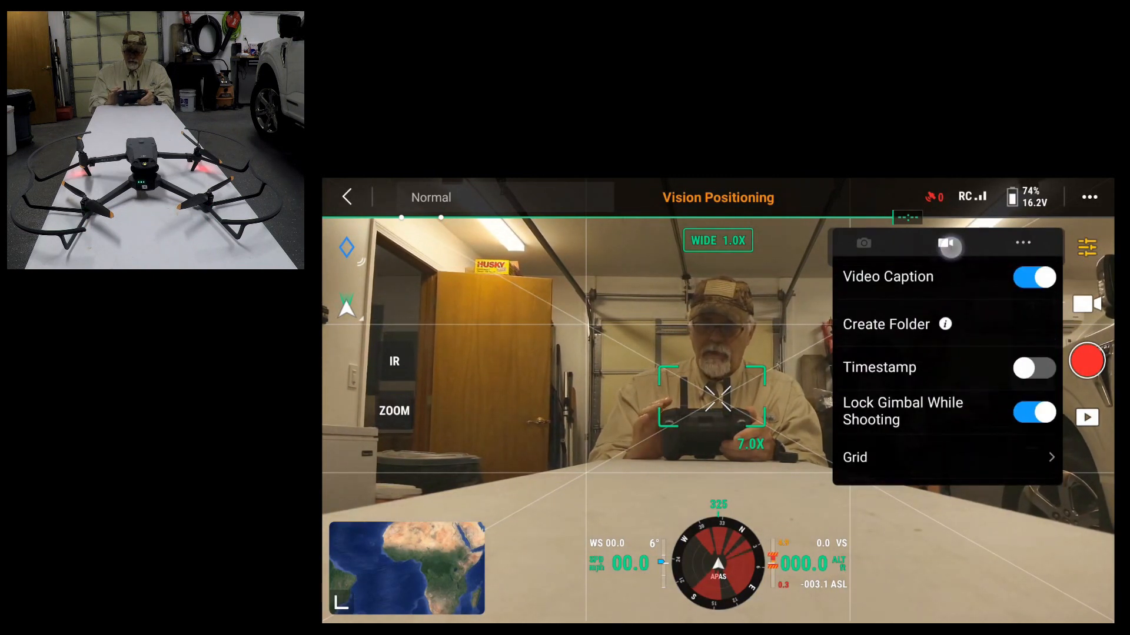
# Review the video settings down to LED Off While Shooting and close the menu
pyautogui.click(948, 242)
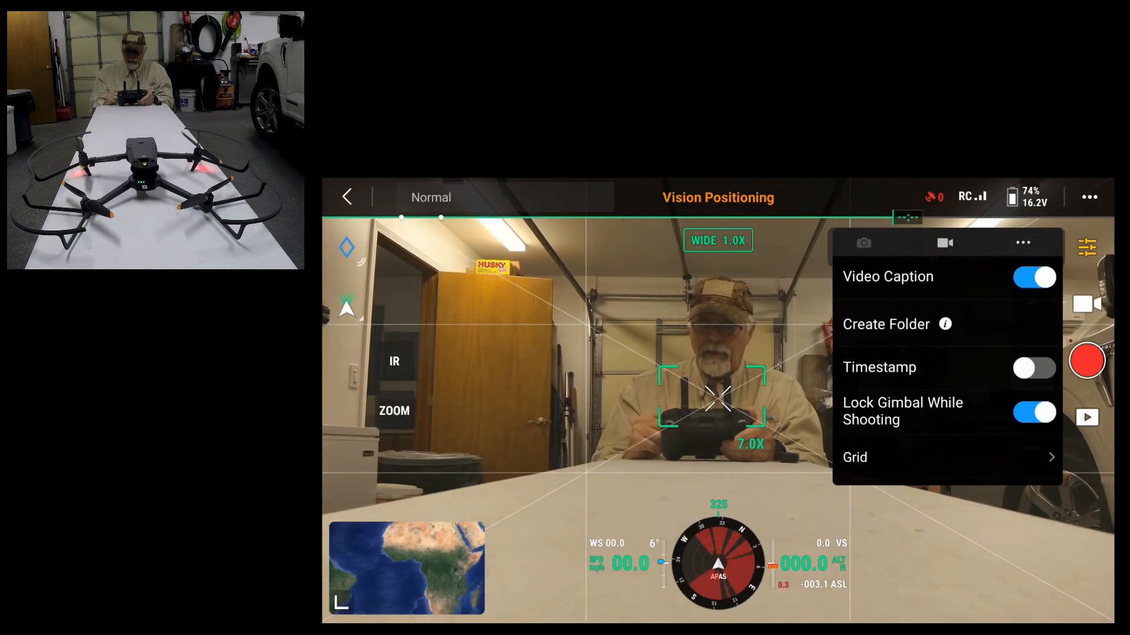
pyautogui.scroll(-3)
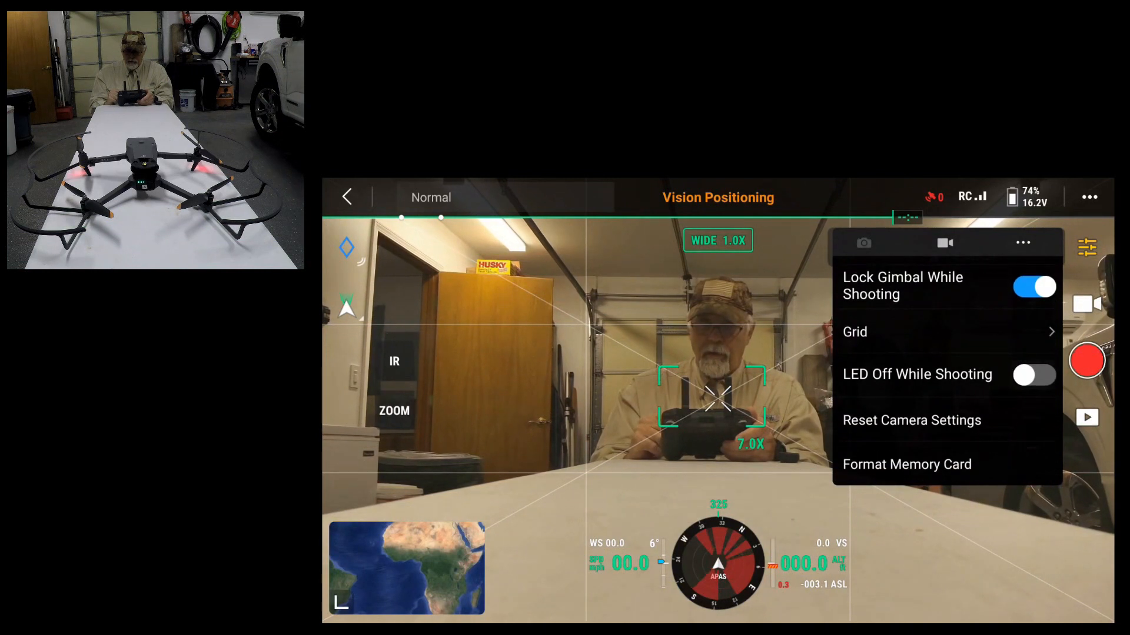
pyautogui.click(1034, 374)
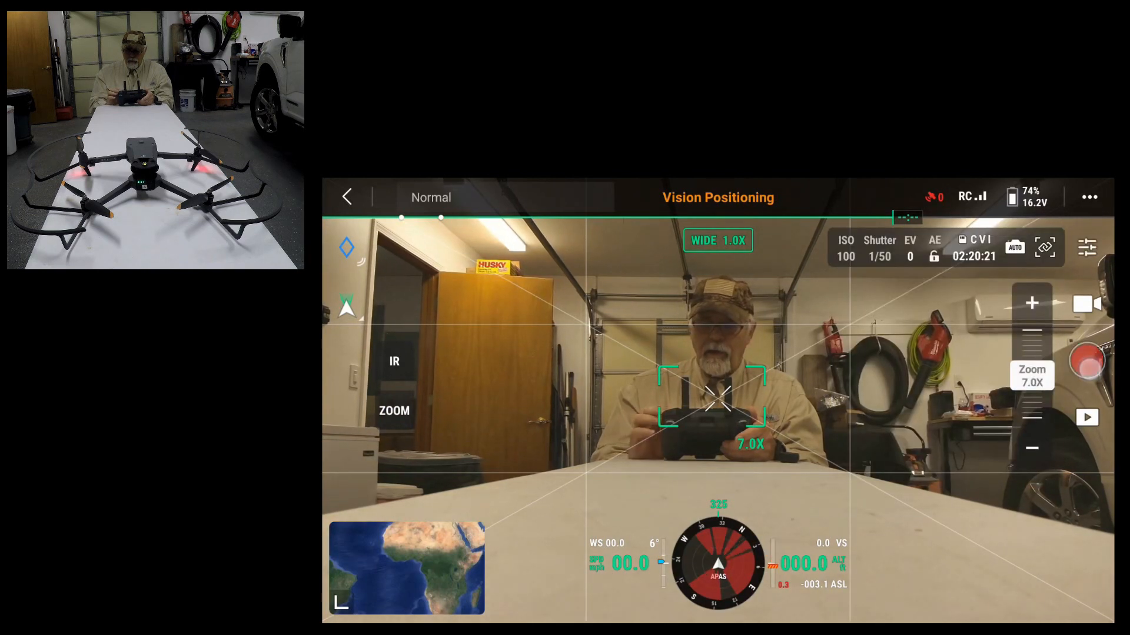
# Enable LED Off While Shooting in the video recording settings
pyautogui.click(1086, 362)
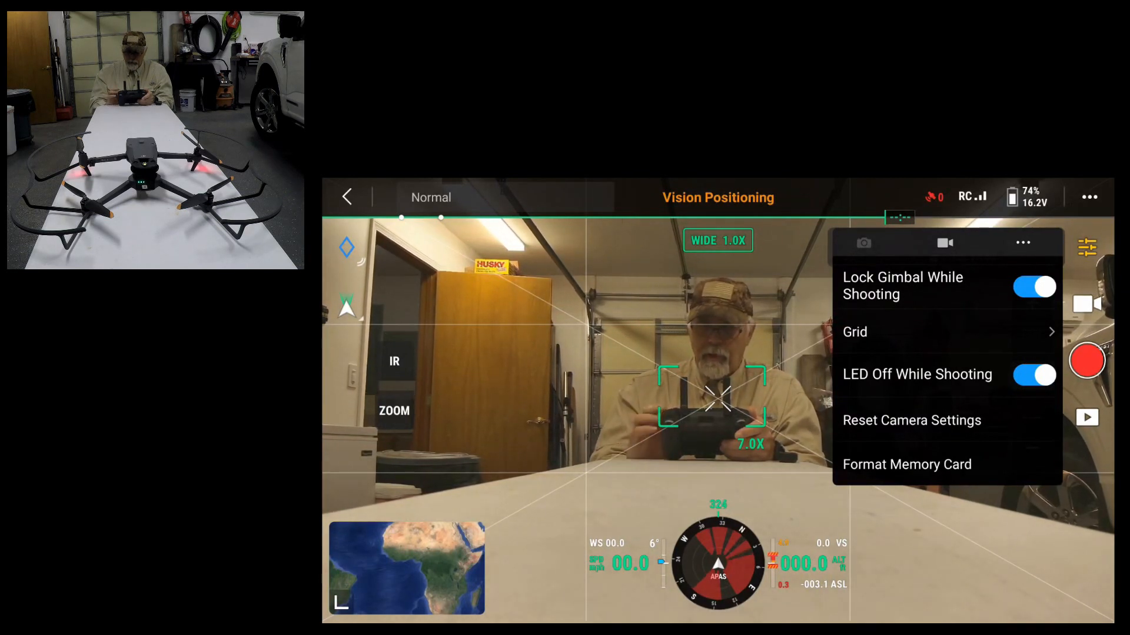
# Close the video settings and start recording with LED Off While Shooting enabled
pyautogui.click(1033, 374)
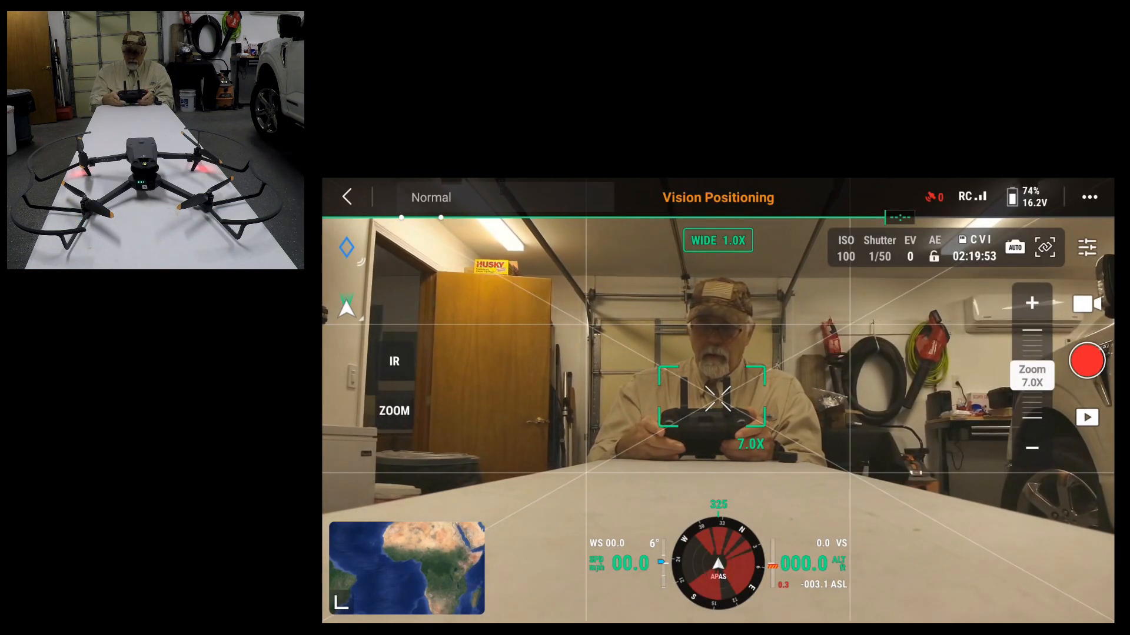
pyautogui.click(1087, 360)
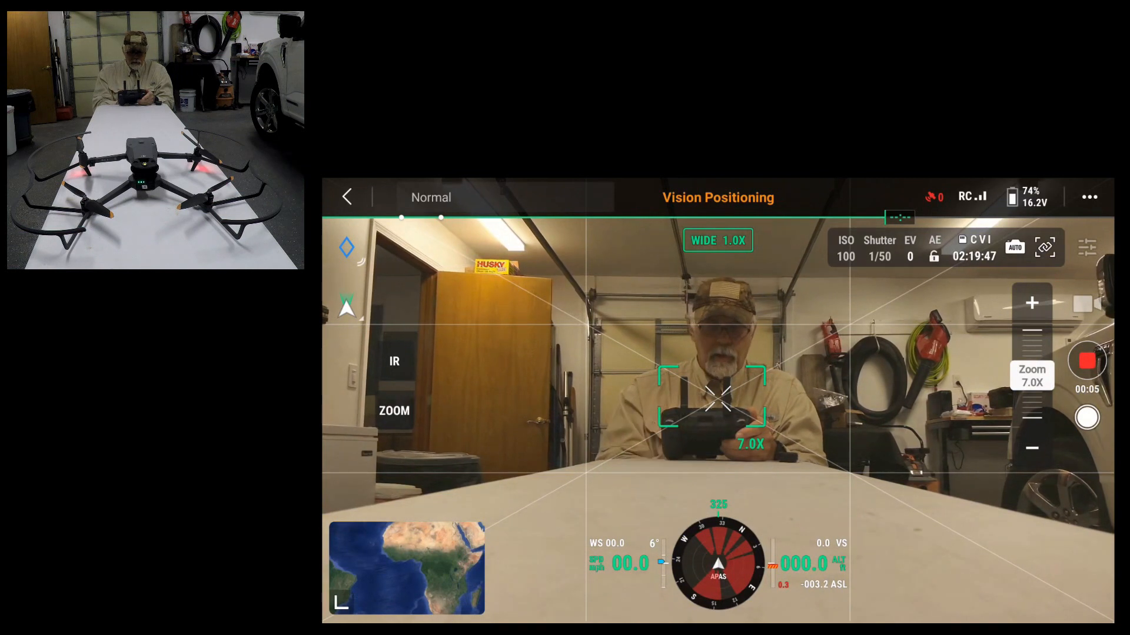
# Switch the live view to the thermal (IR) camera while recording continues
pyautogui.click(394, 361)
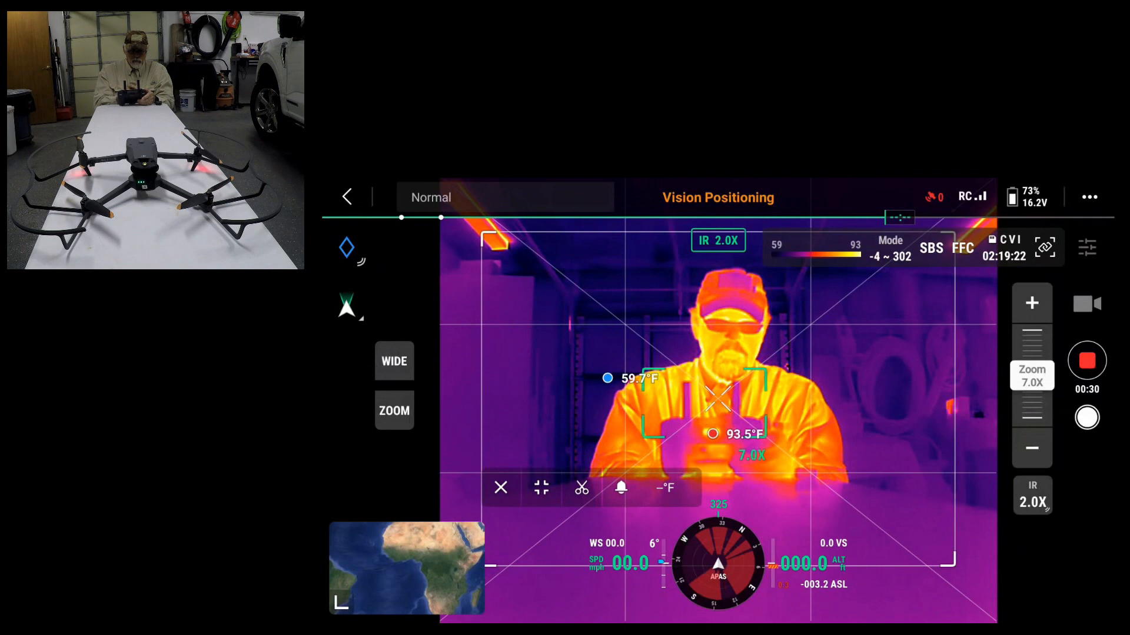
pyautogui.click(393, 361)
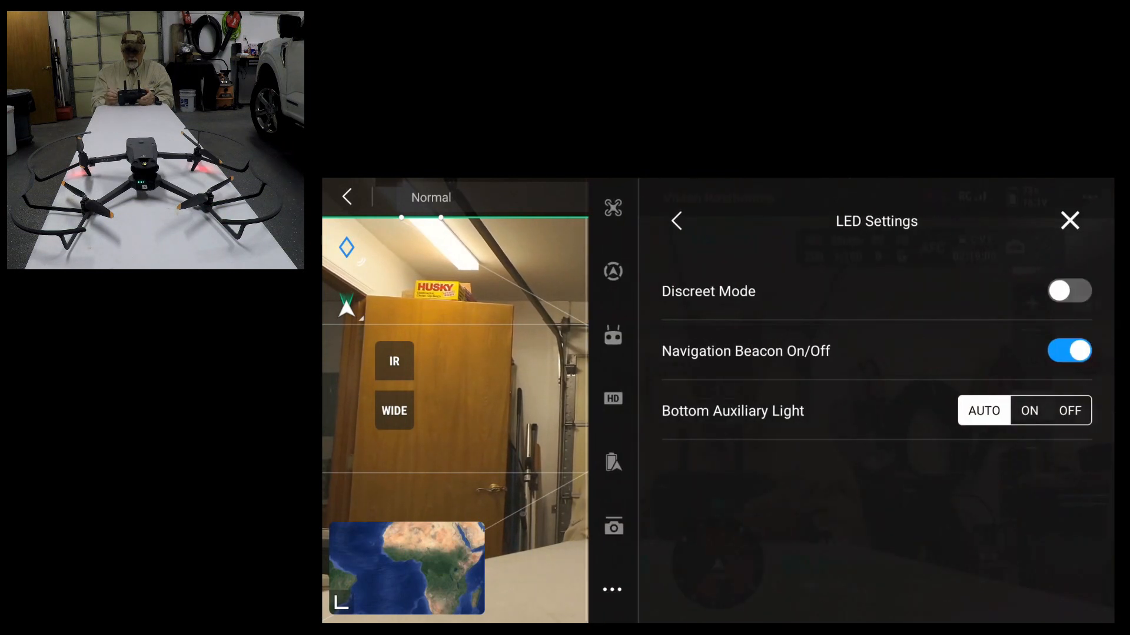
# Turn the navigation beacon off, set the bottom auxiliary light to ON, and close LED settings
pyautogui.click(1070, 350)
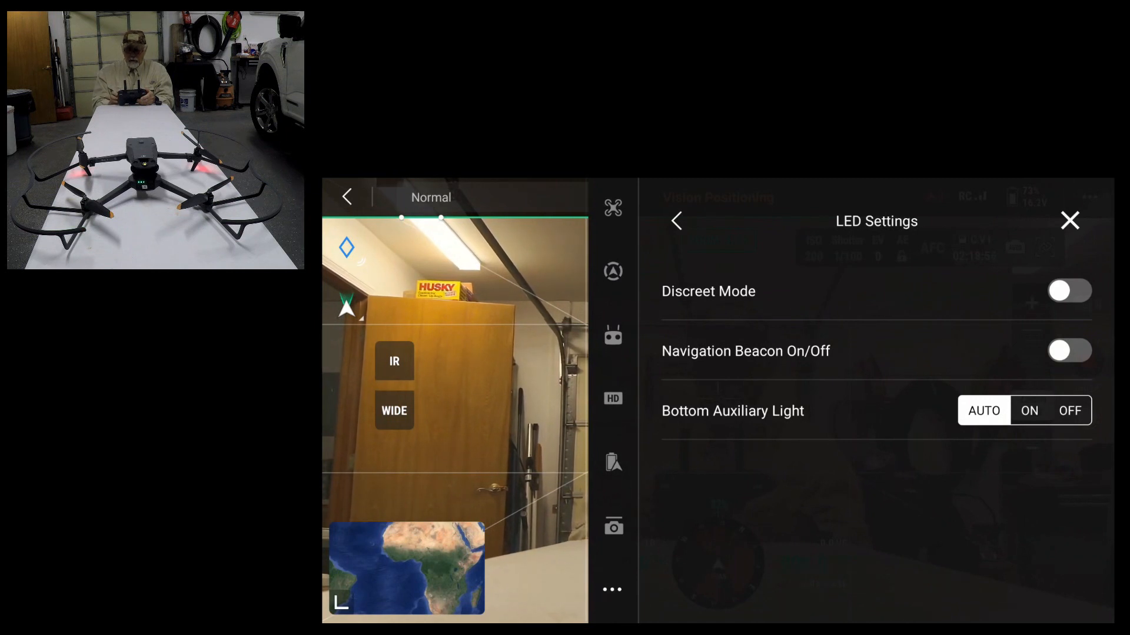
pyautogui.click(1029, 410)
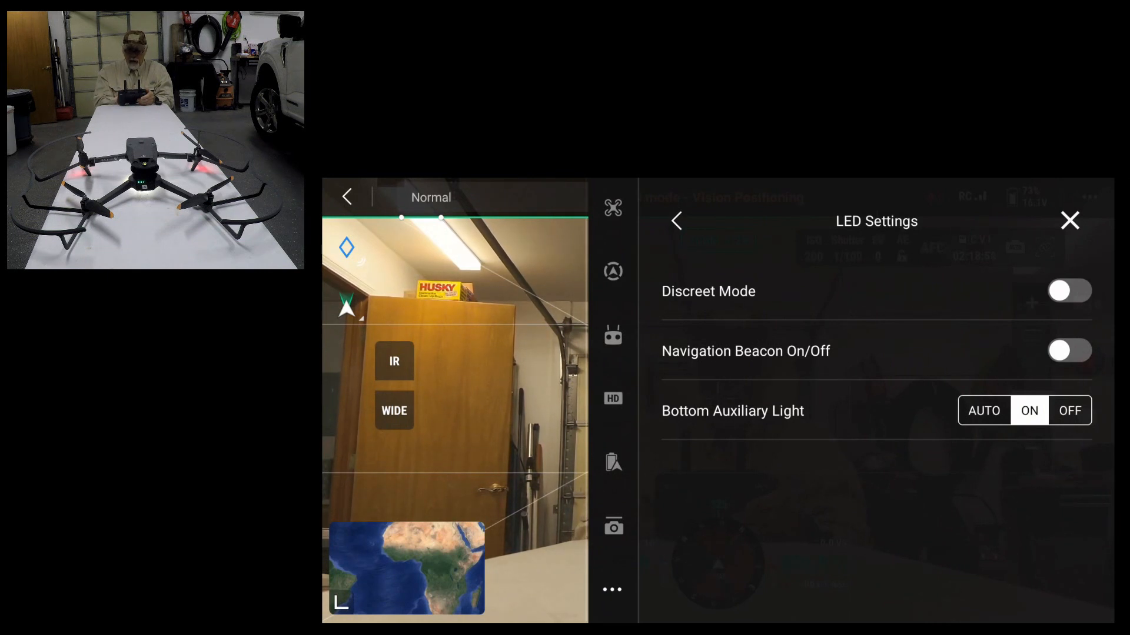
pyautogui.click(1070, 220)
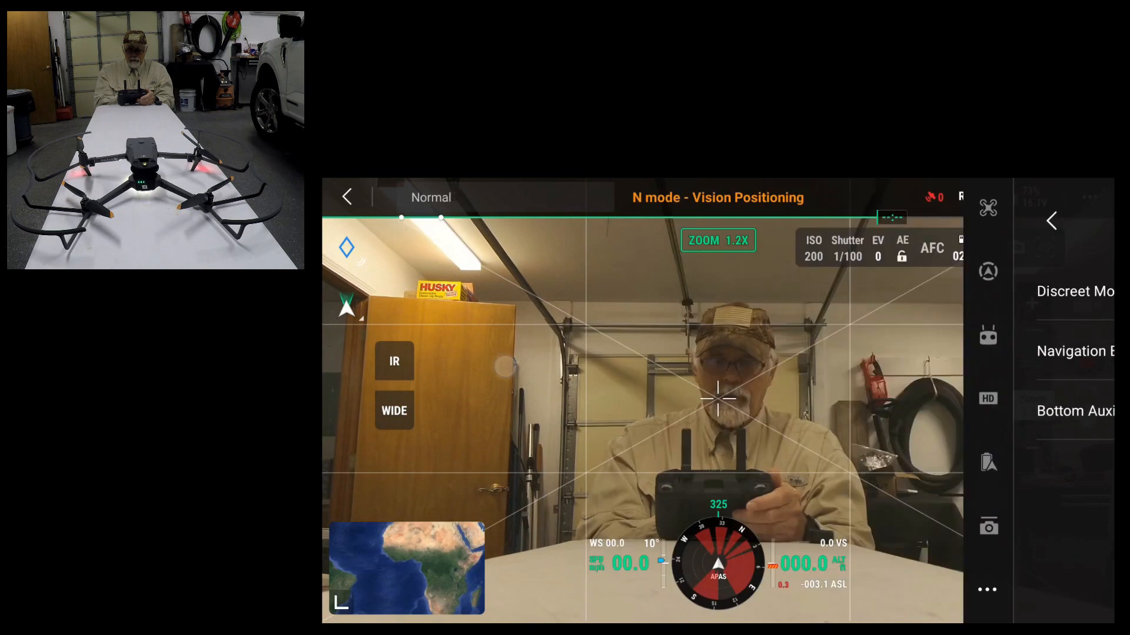
# Stop the running recording, then record and stop another wide-view clip
pyautogui.click(1050, 222)
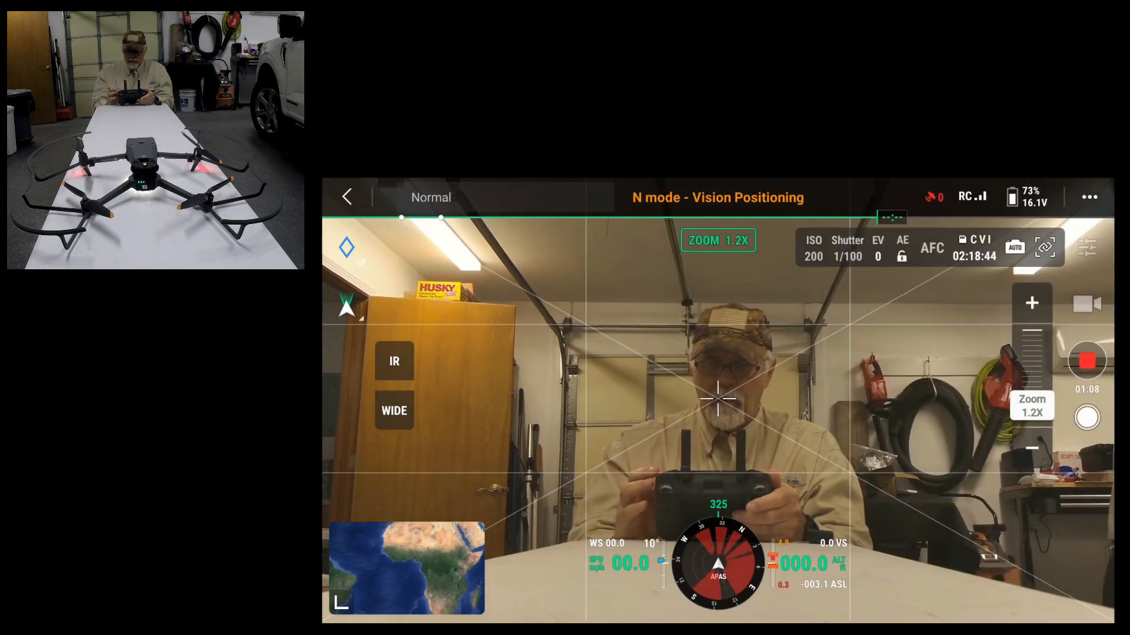
pyautogui.click(1086, 360)
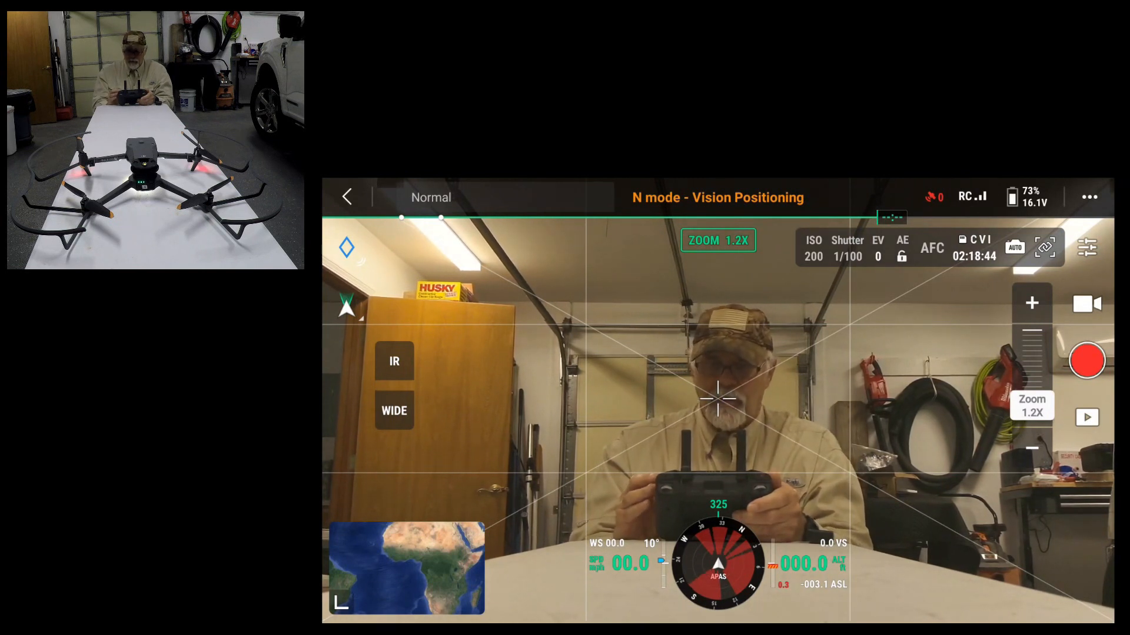
pyautogui.click(1087, 360)
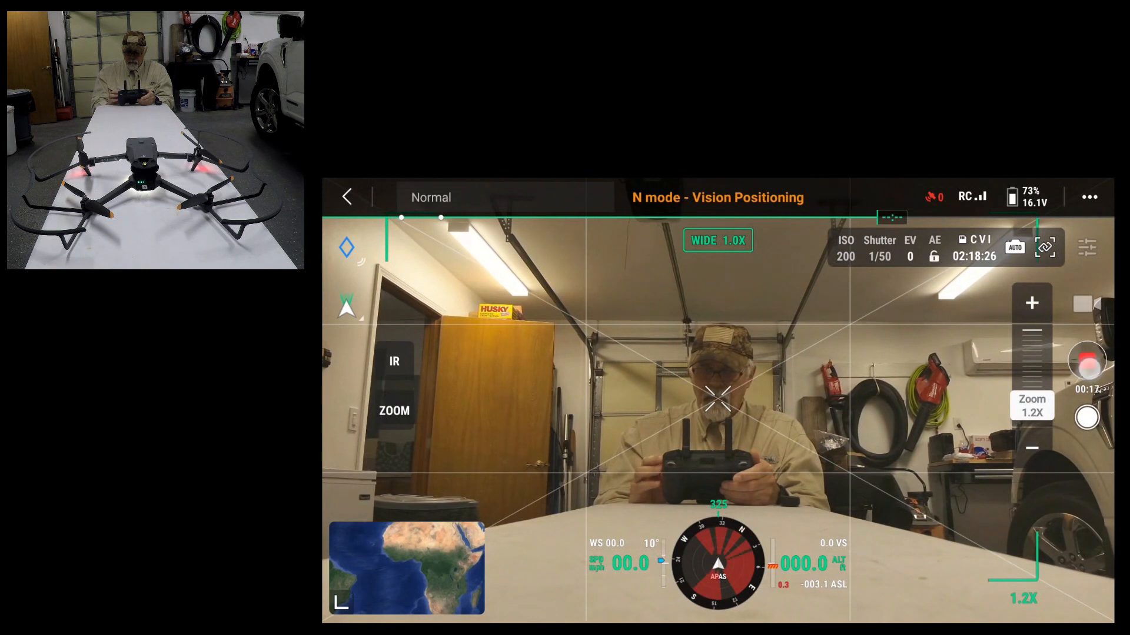
pyautogui.click(1086, 358)
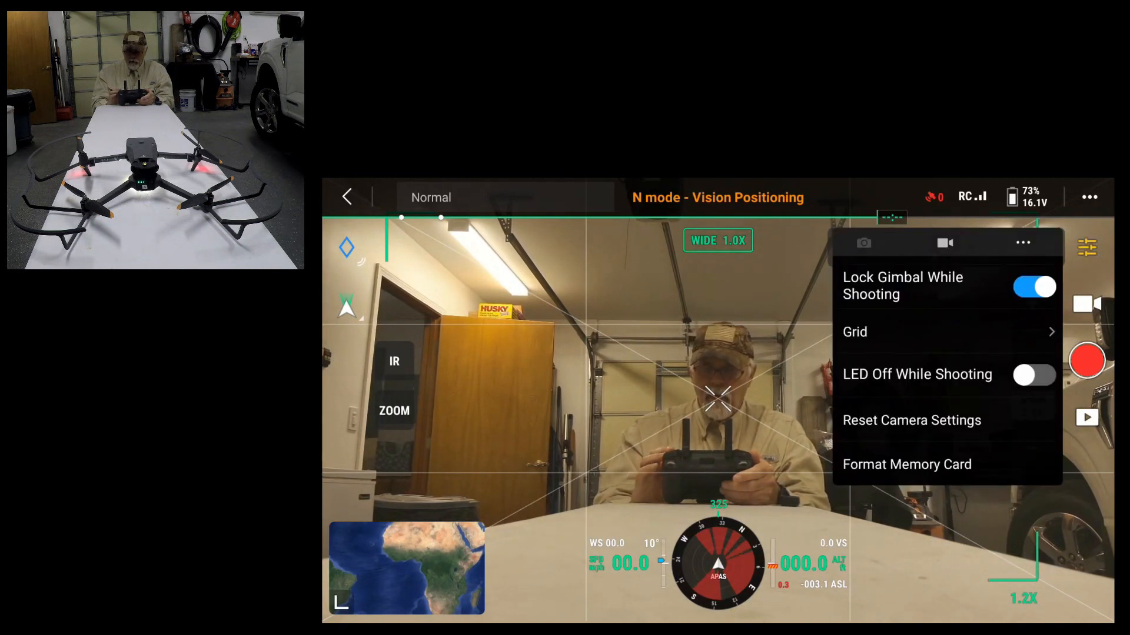
# Close the video settings and start a wide-view recording with the lights left on
pyautogui.click(1033, 374)
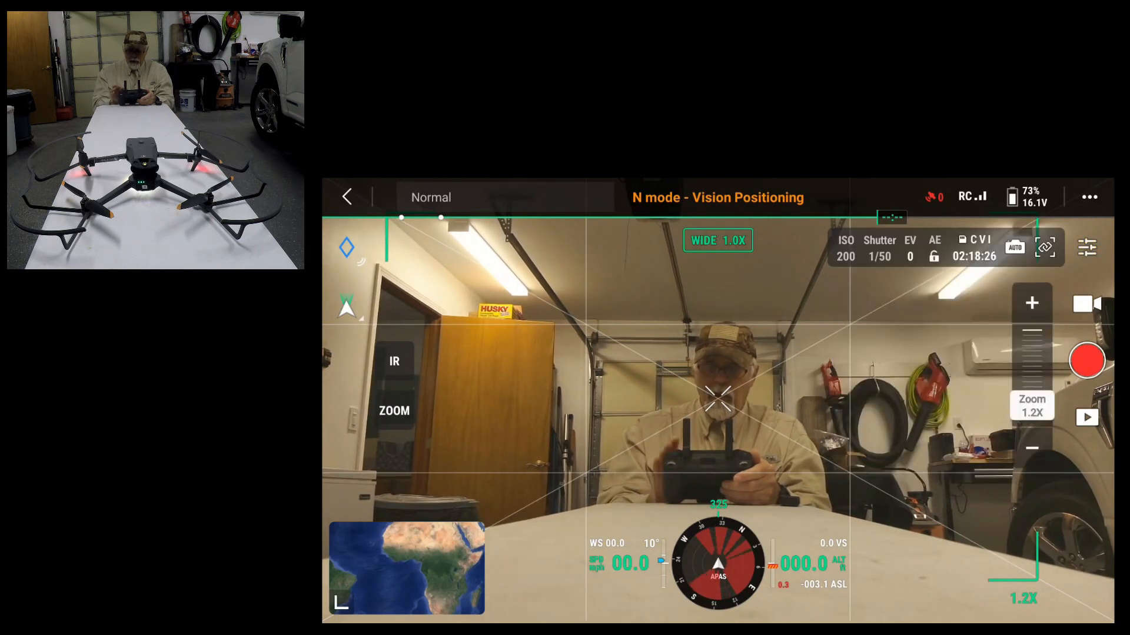
pyautogui.click(1087, 361)
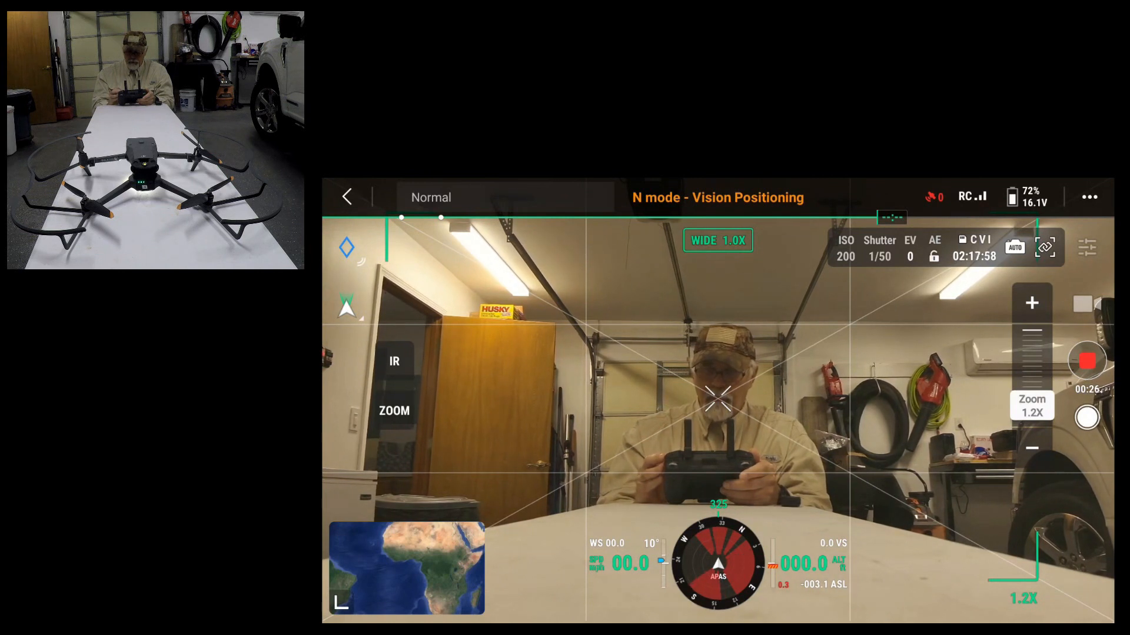
# Stop the recording and switch LED Off While Shooting off so lights stay on
pyautogui.click(1087, 360)
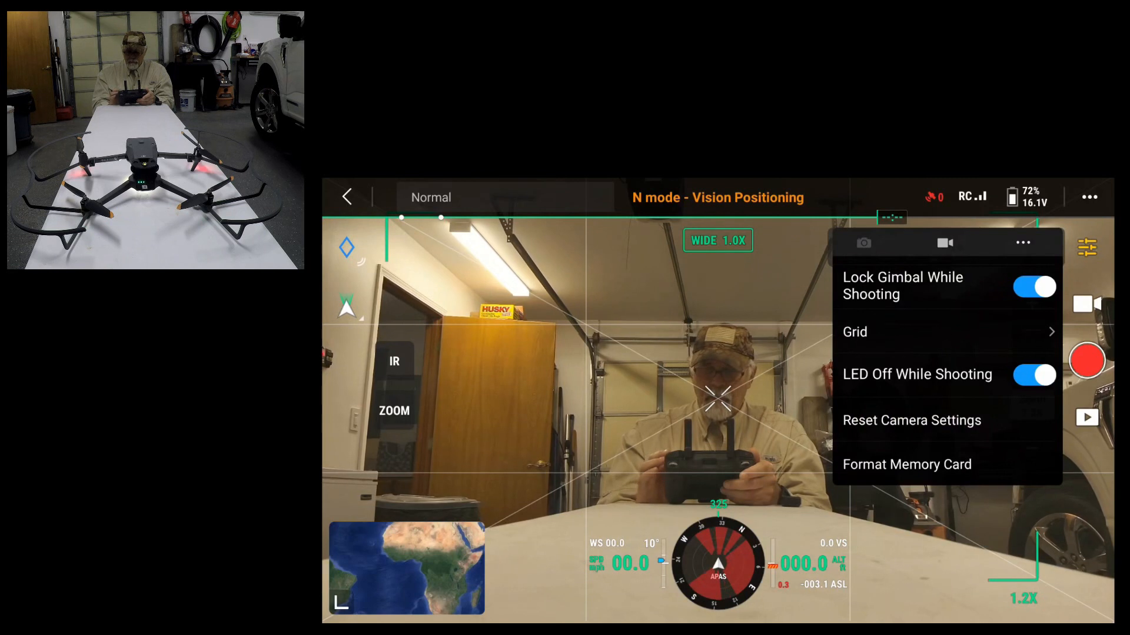
pyautogui.click(1033, 374)
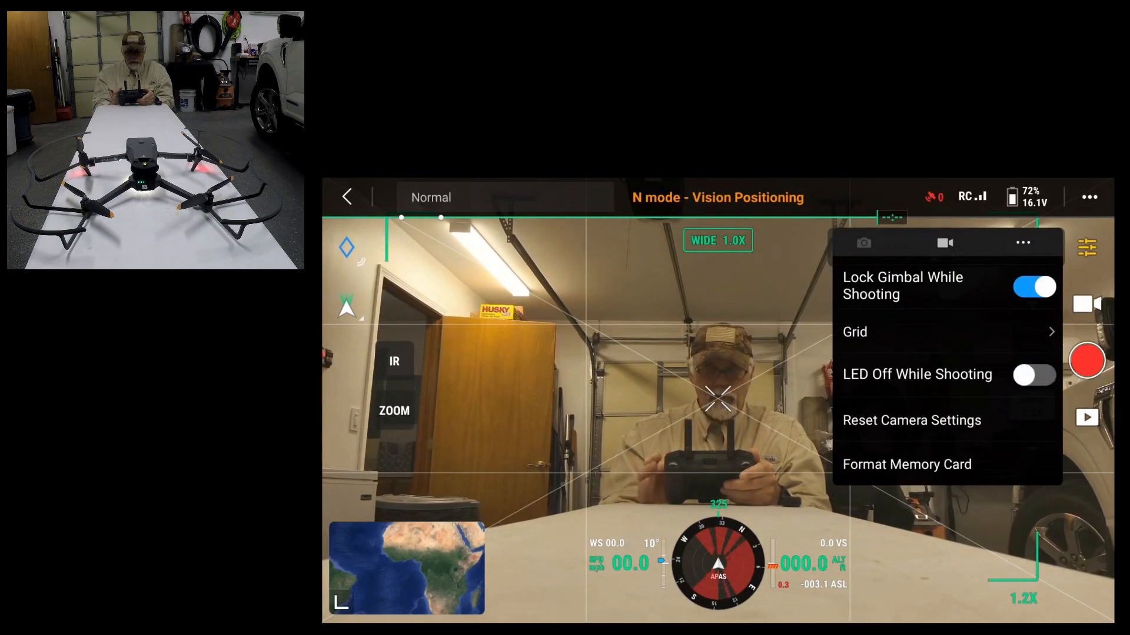